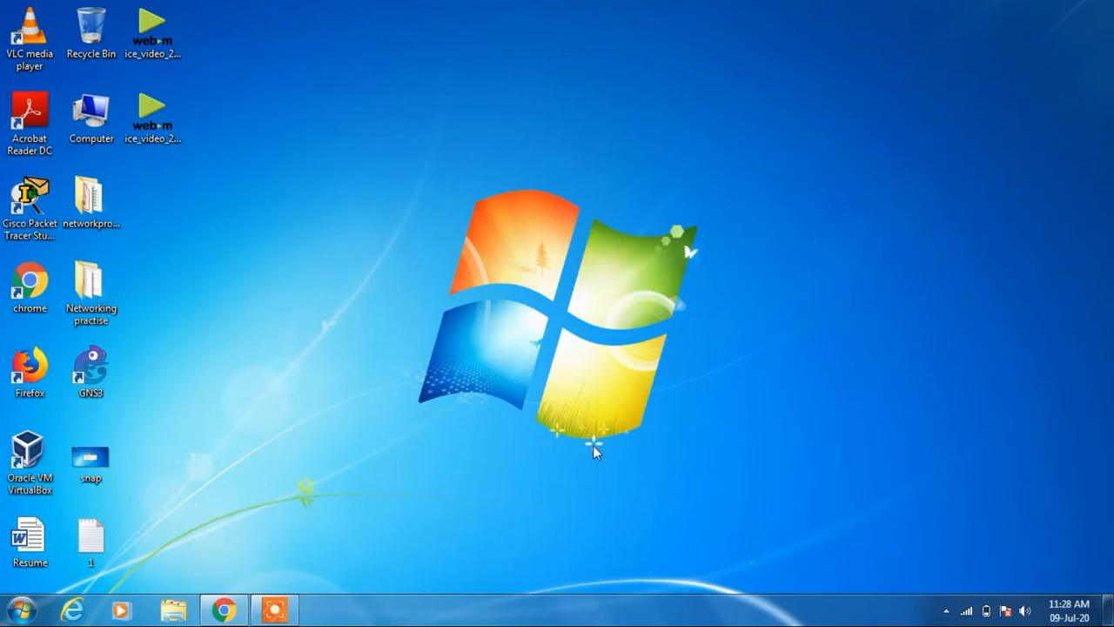
mouse_move(187, 531)
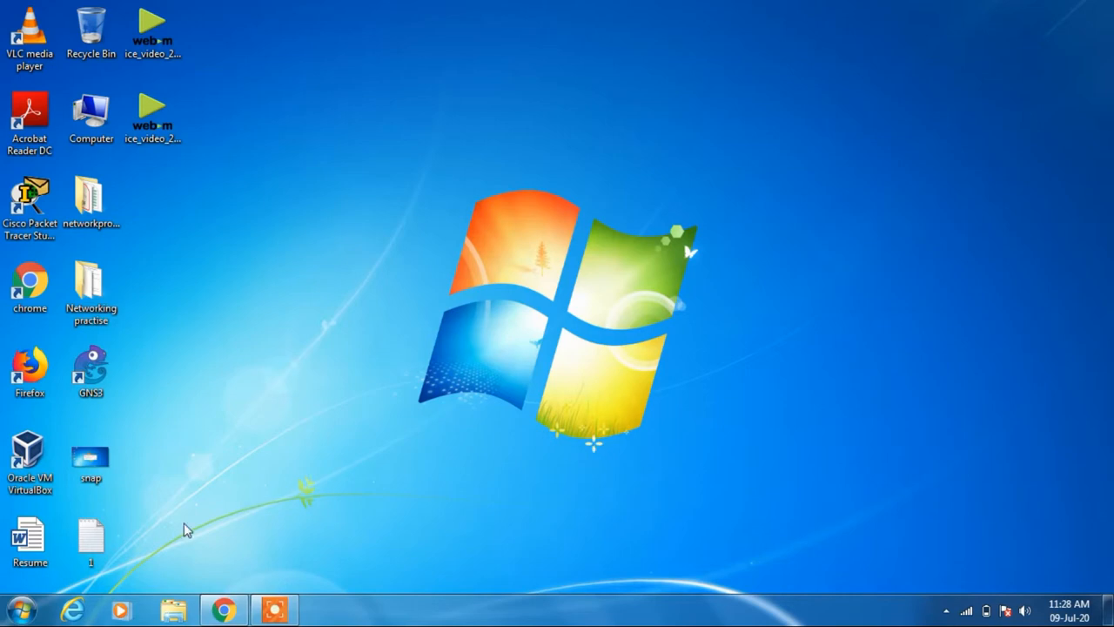
Step: Search the Start menu for msconfig
click(16, 607)
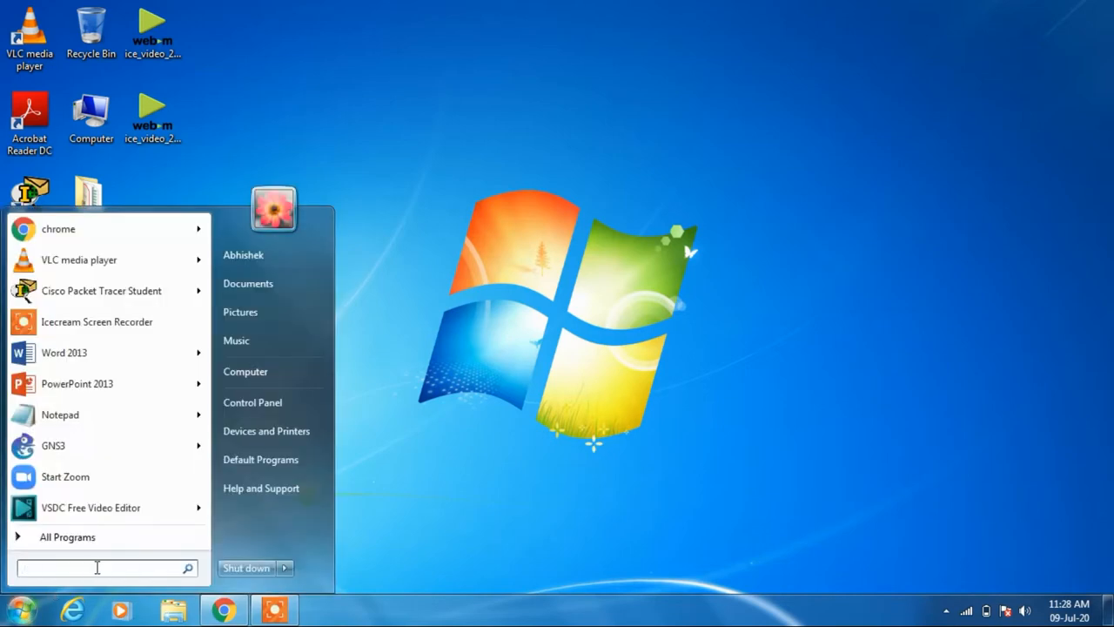
text(msconf)
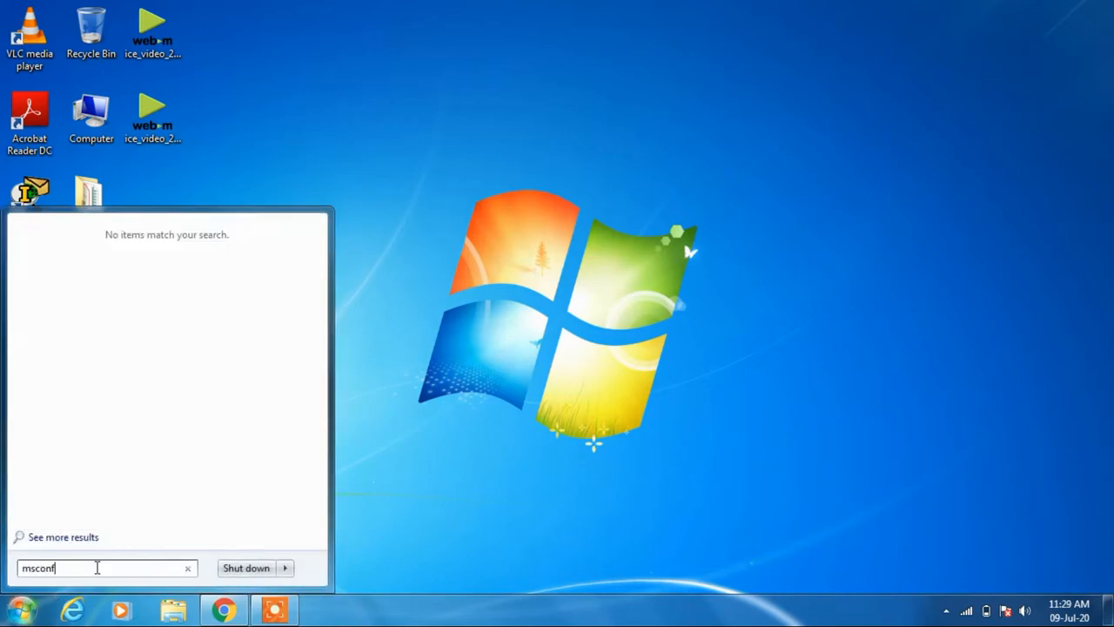
text(ig)
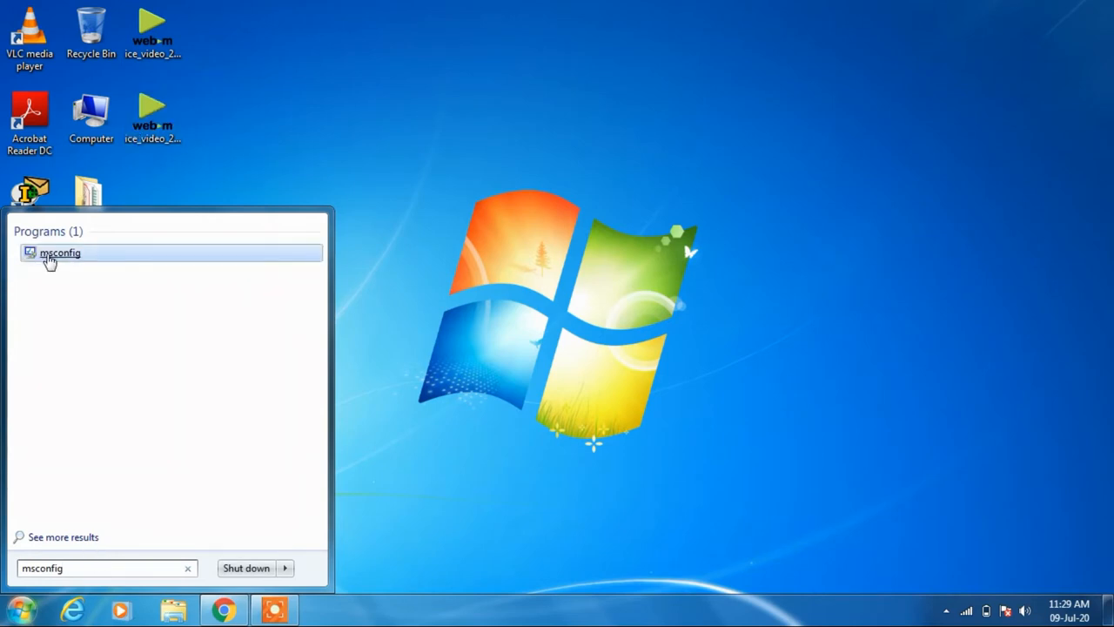
Step: Launch msconfig and choose Selective startup without loading startup items
click(59, 252)
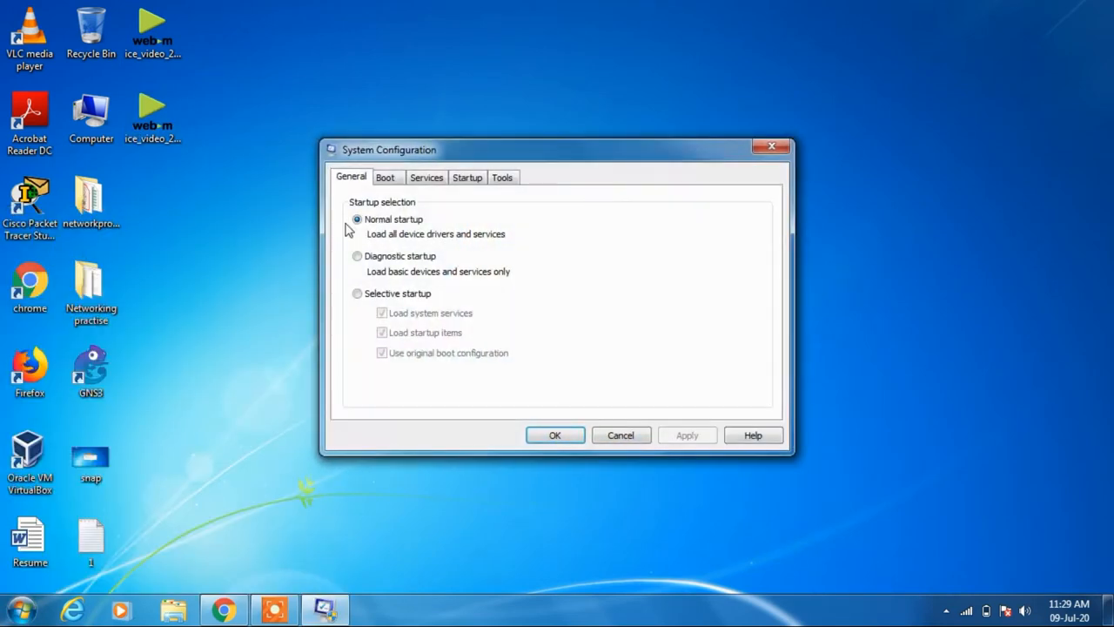
mouse_move(422, 229)
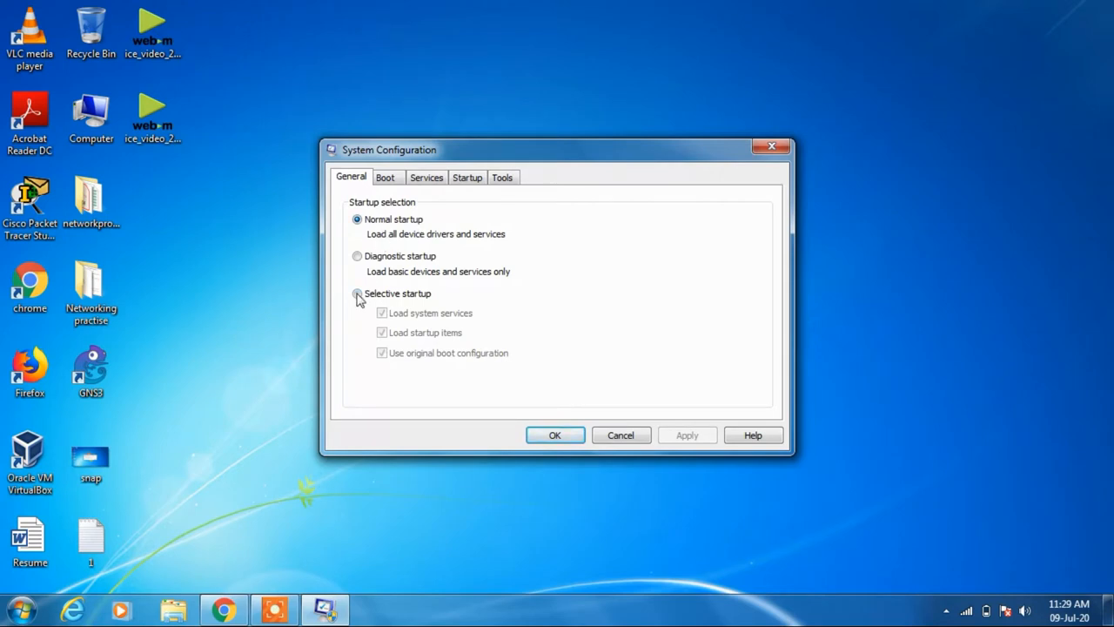
click(357, 293)
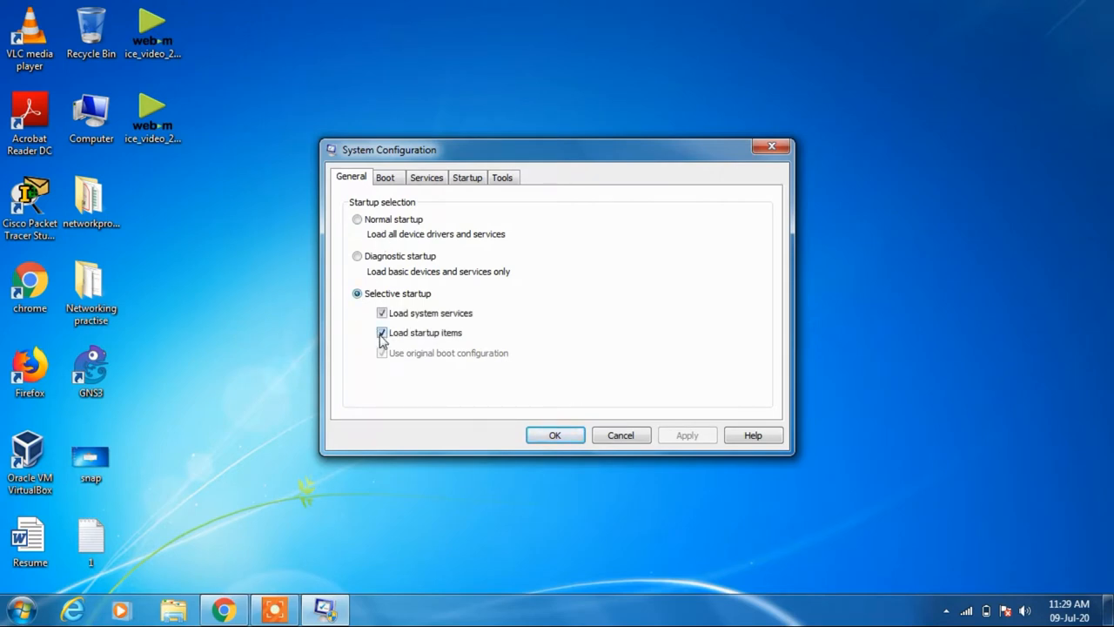
click(381, 333)
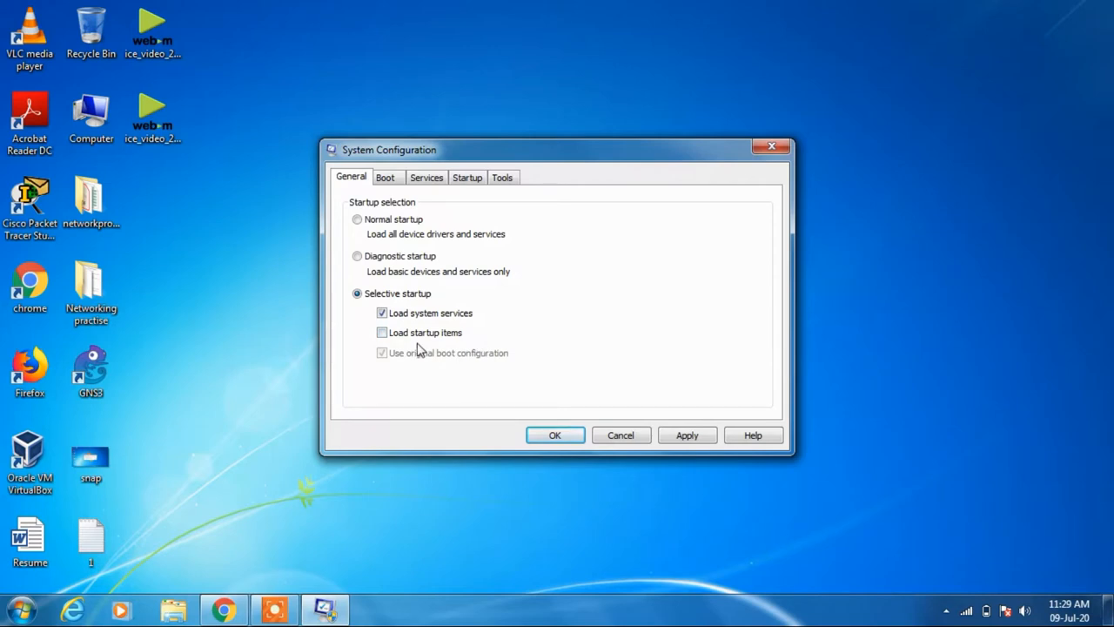
click(427, 177)
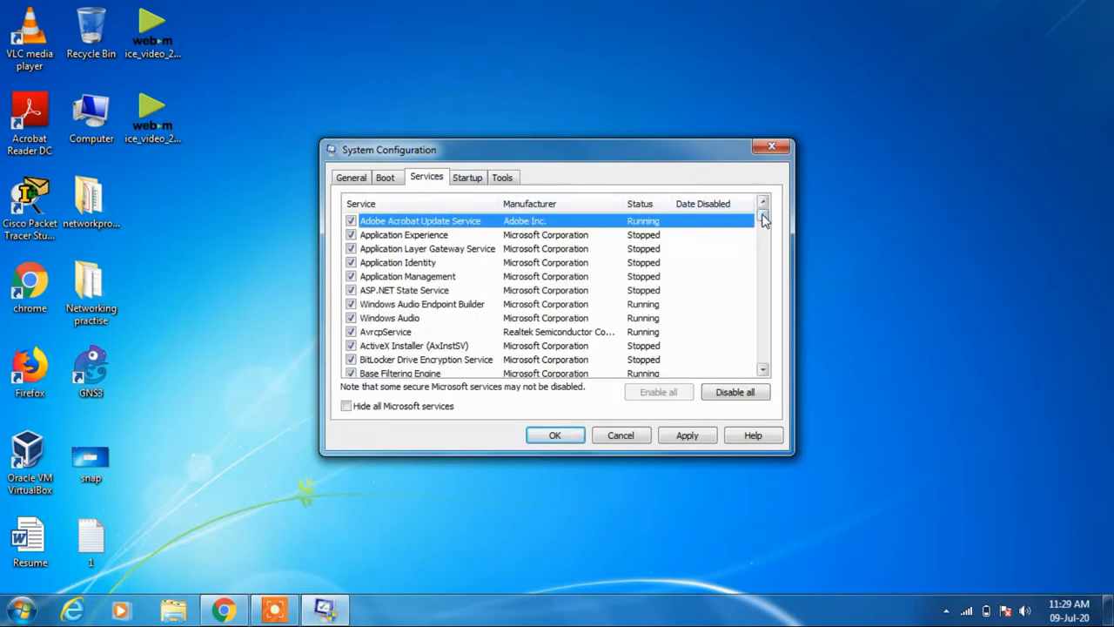
Step: Hide all Microsoft services so only third-party services are listed
scroll(down, 3)
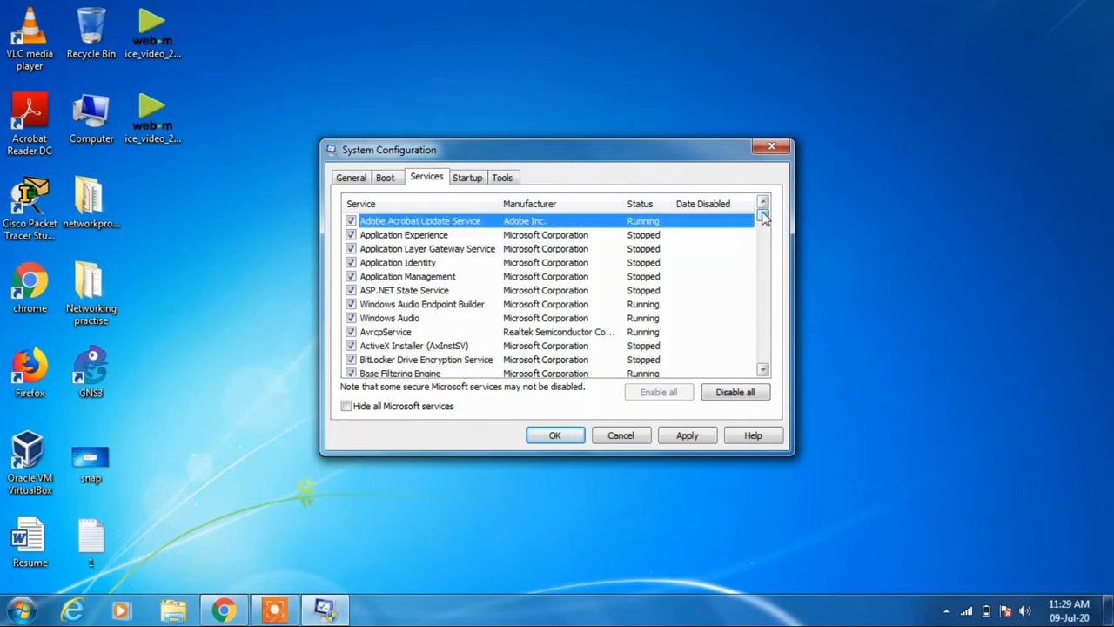
mouse_move(738, 246)
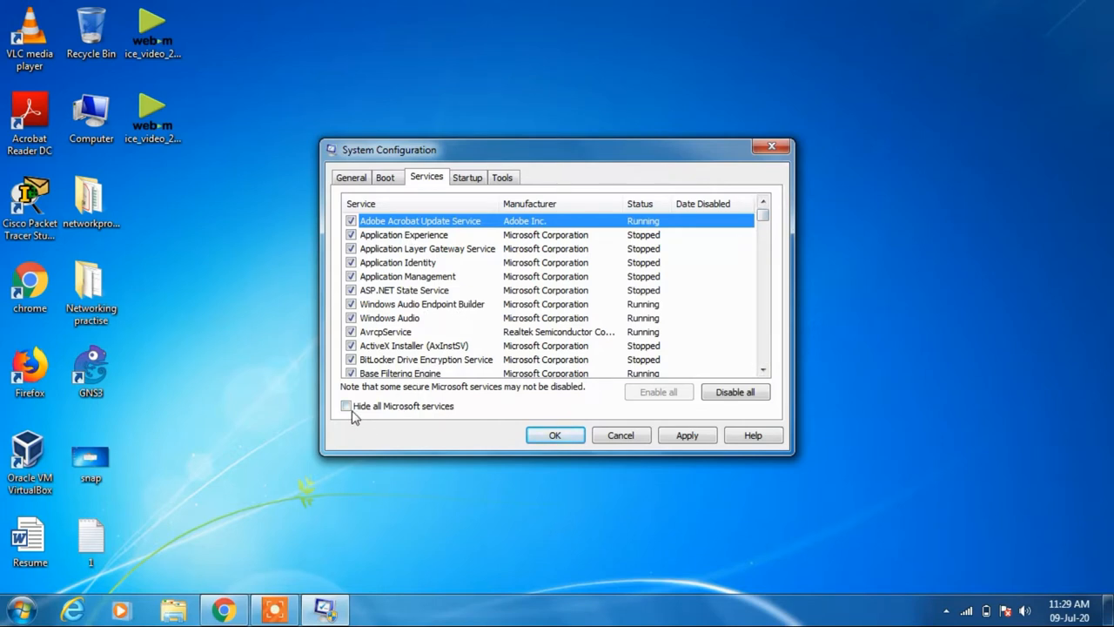
click(346, 405)
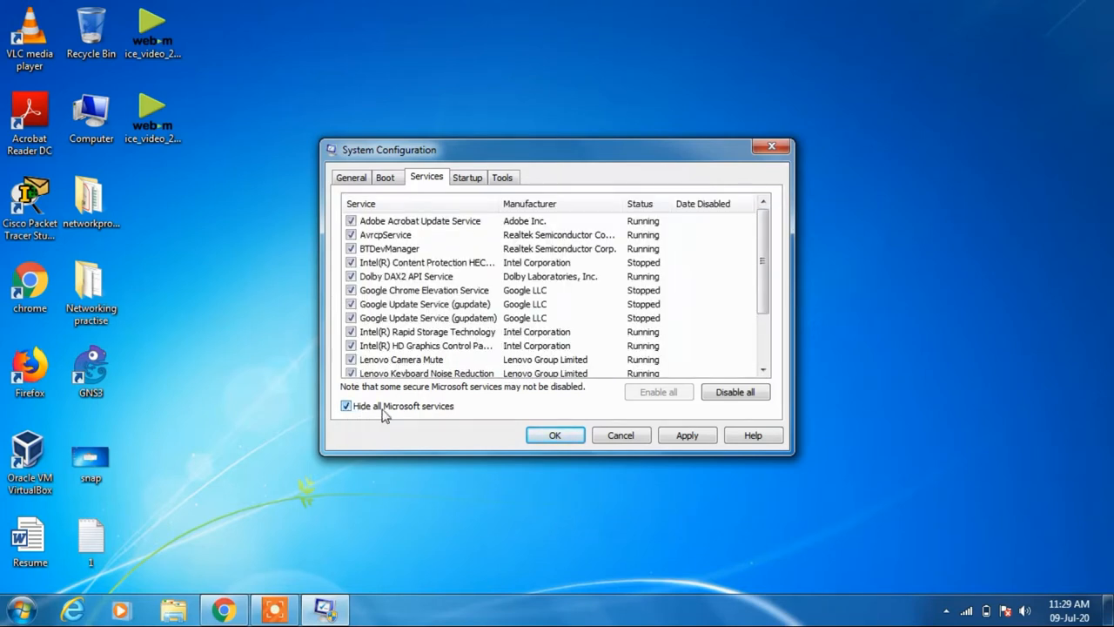
mouse_move(369, 413)
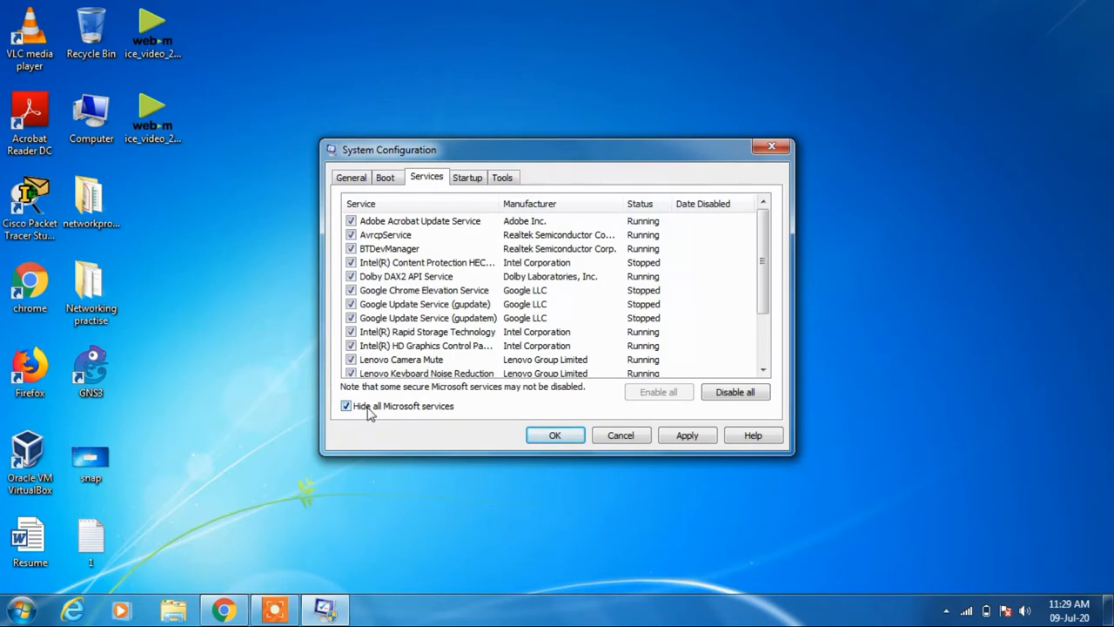
scroll(down, 3)
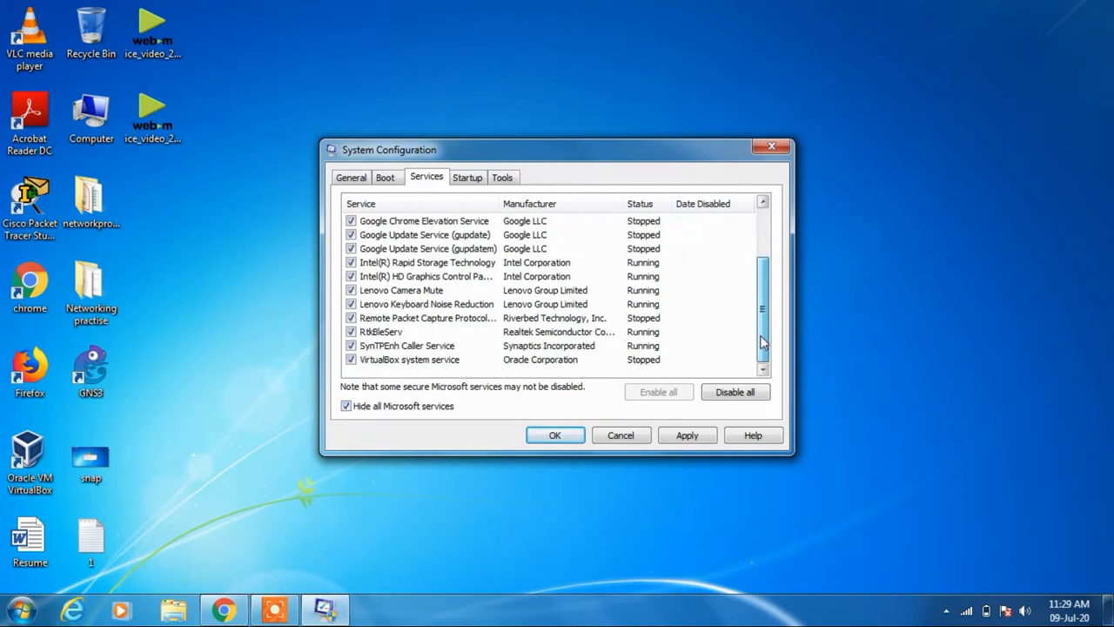
mouse_move(765, 355)
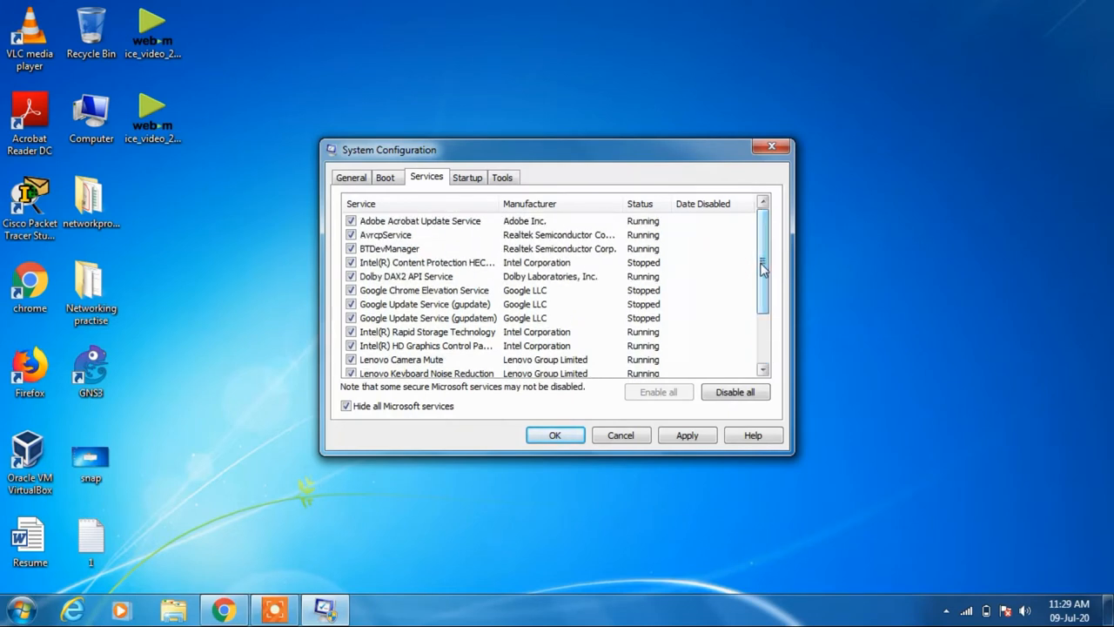
Step: Disable all services, then re-enable Intel Rapid Storage Technology and SynTPEnh Caller Service
click(735, 391)
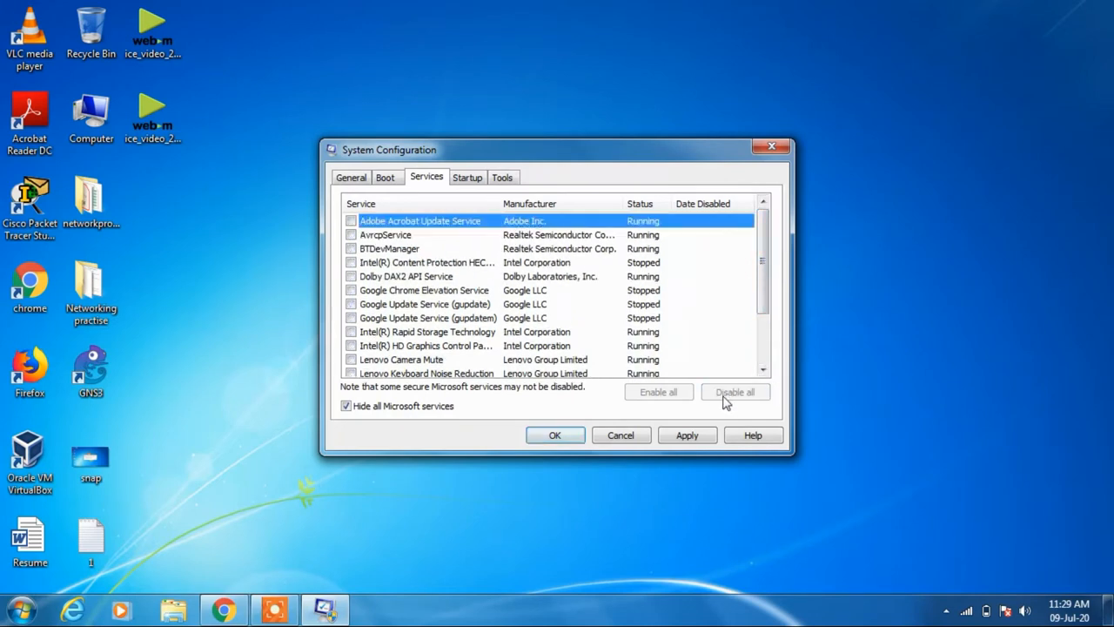
click(735, 392)
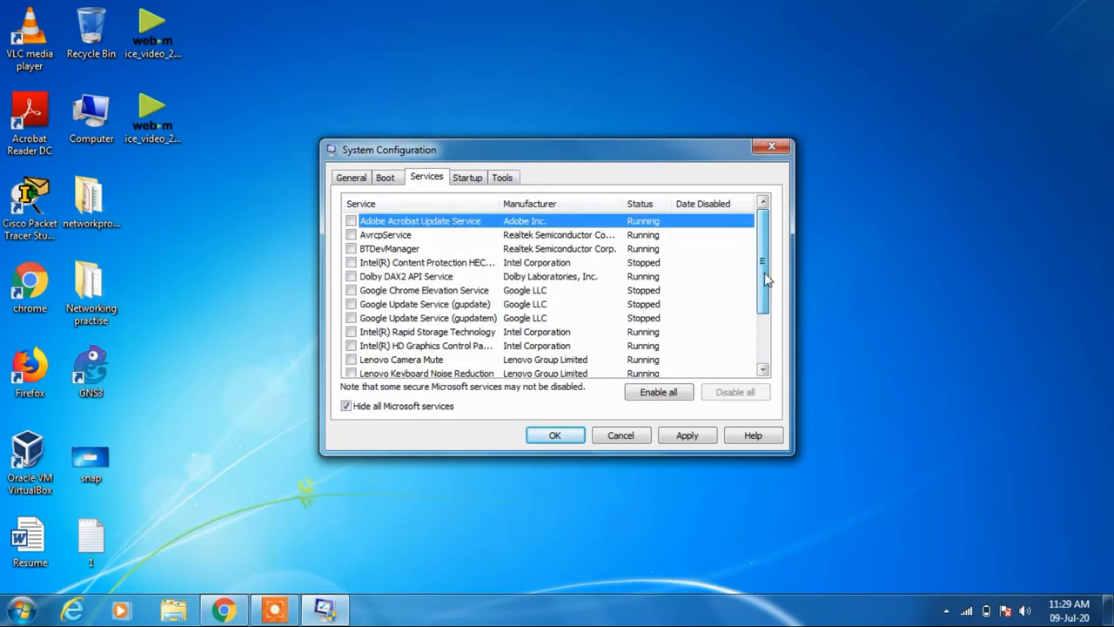
mouse_move(766, 291)
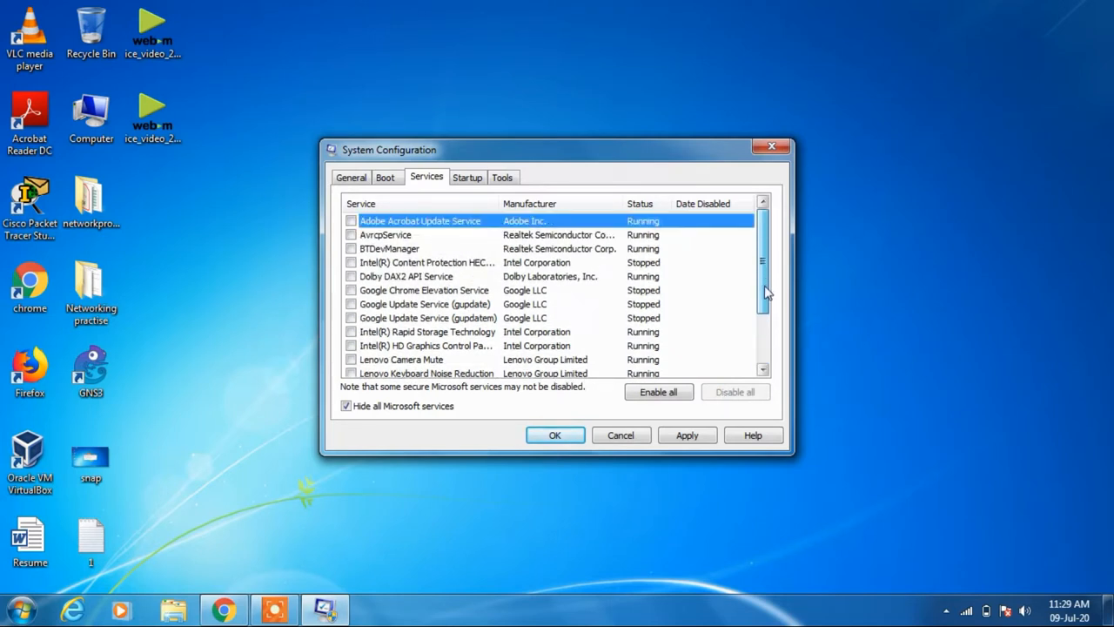
scroll(down, 3)
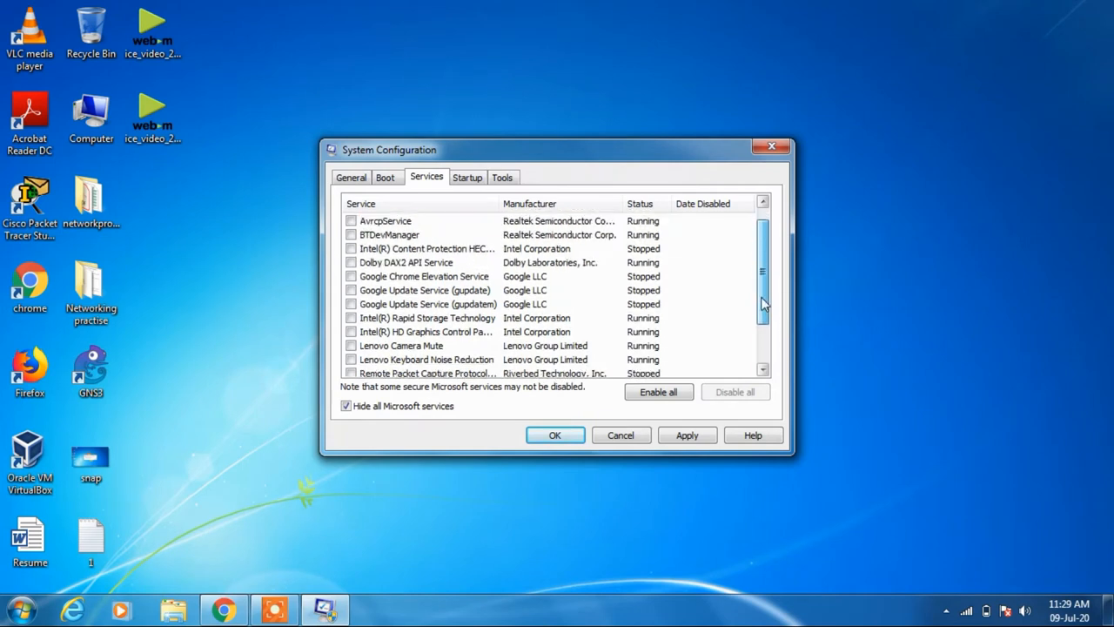
scroll(down, 3)
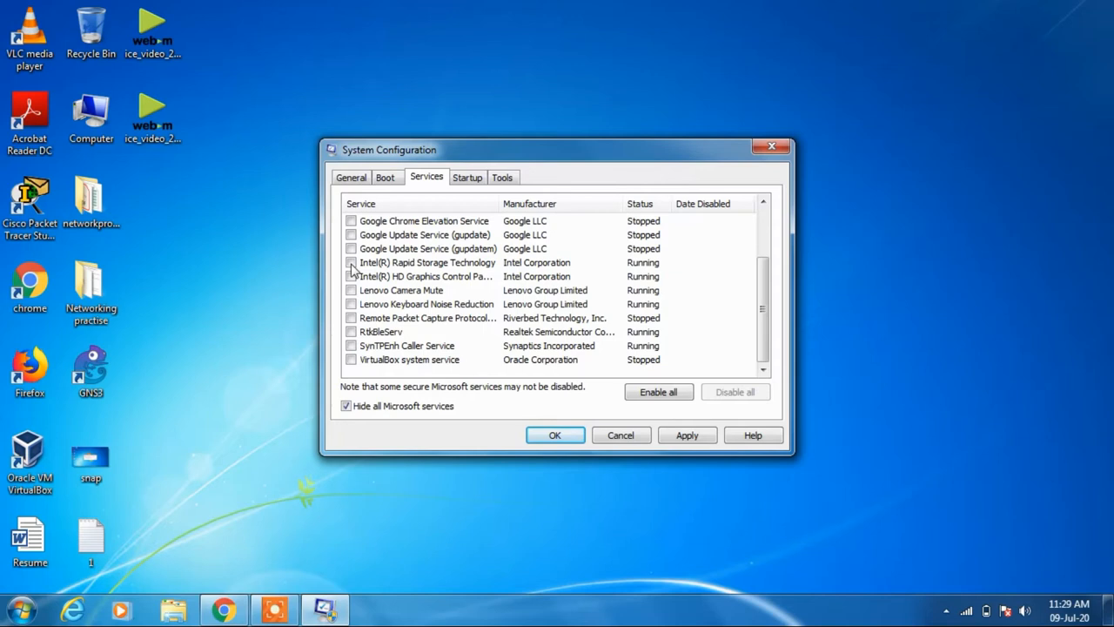
click(352, 263)
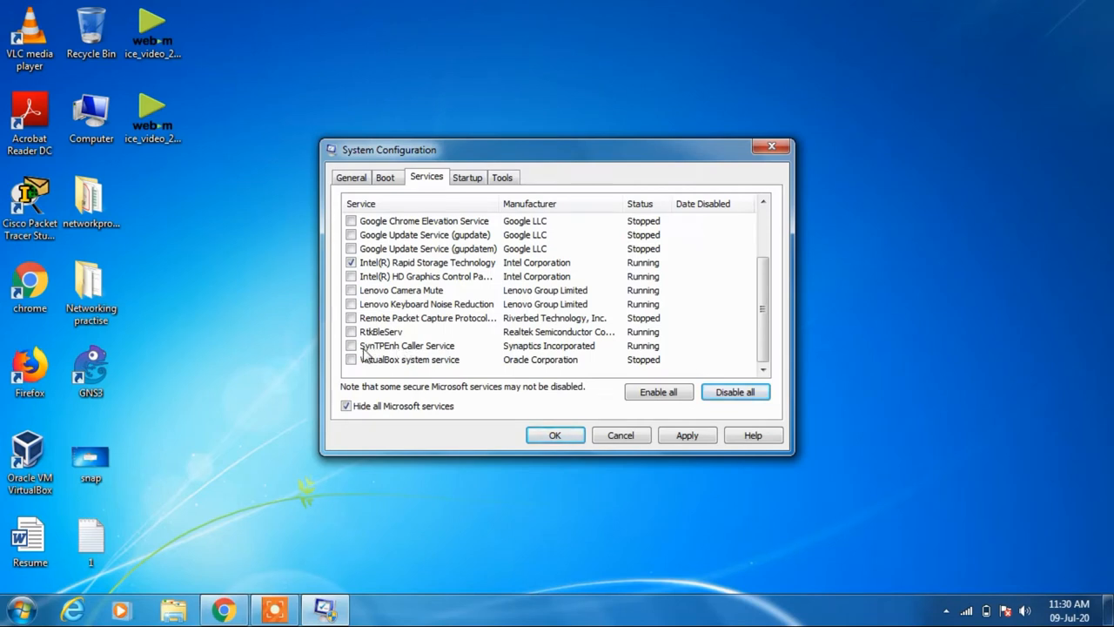
click(350, 346)
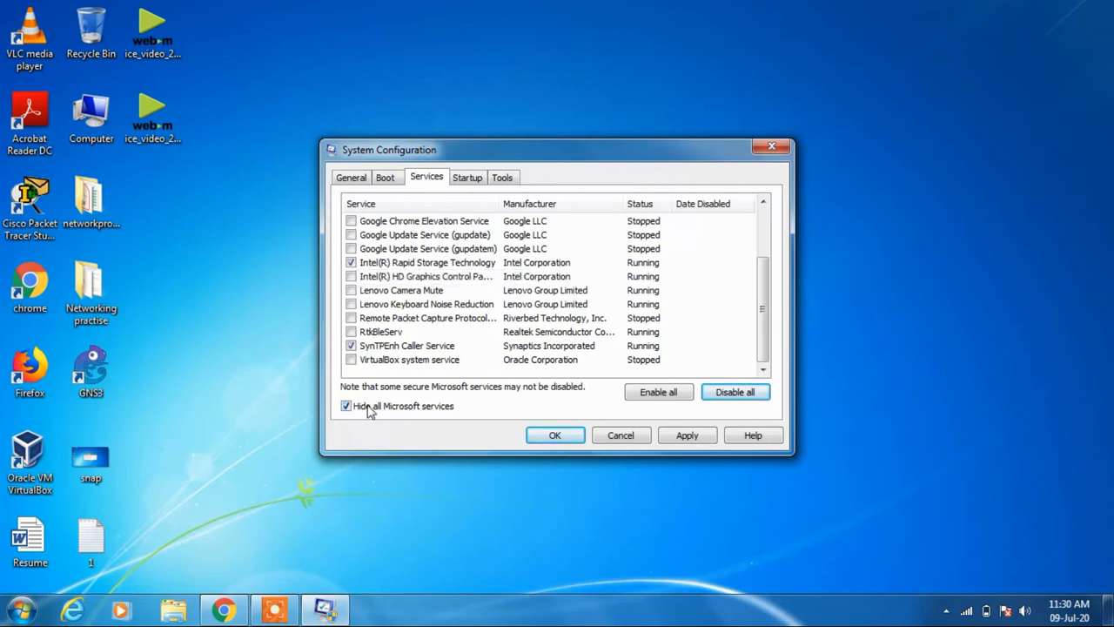
Step: Show Microsoft services in the list again and view the startup items
click(346, 406)
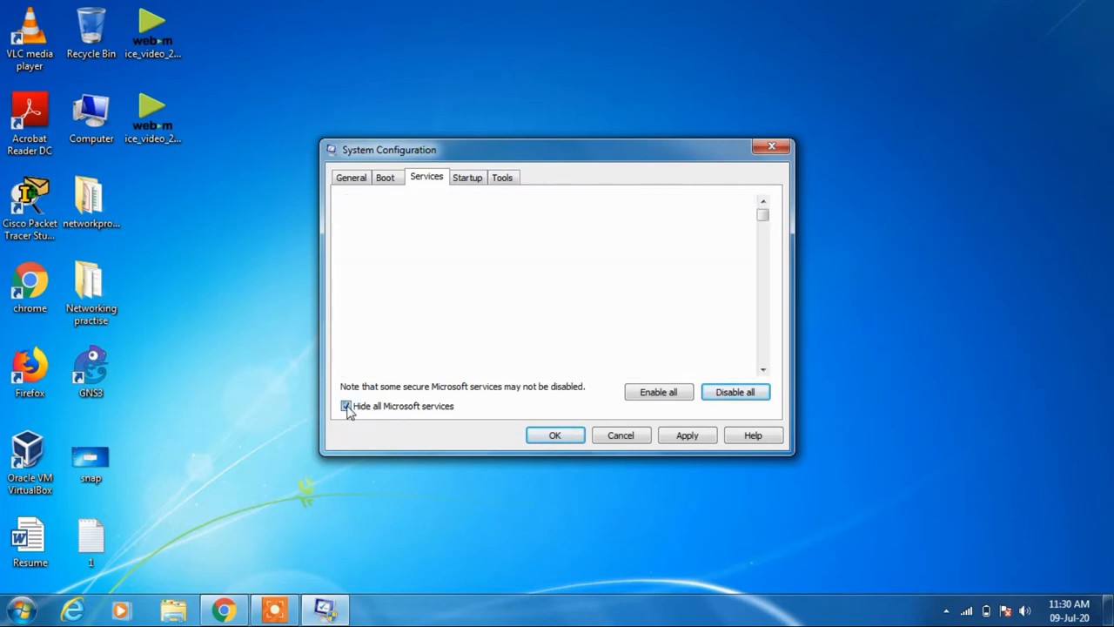
click(346, 405)
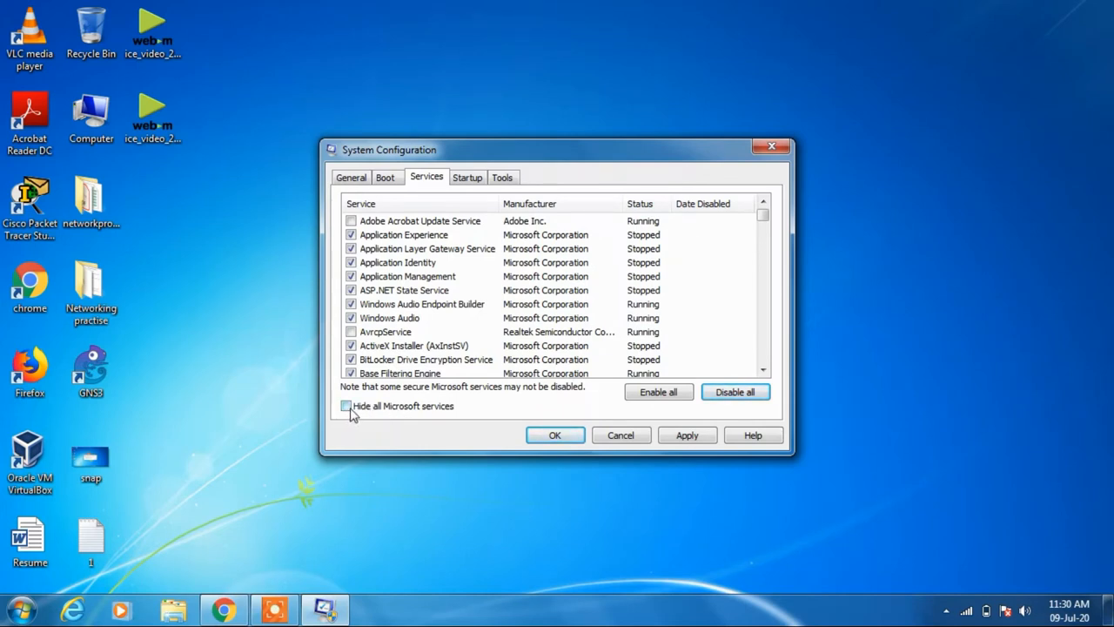
click(467, 177)
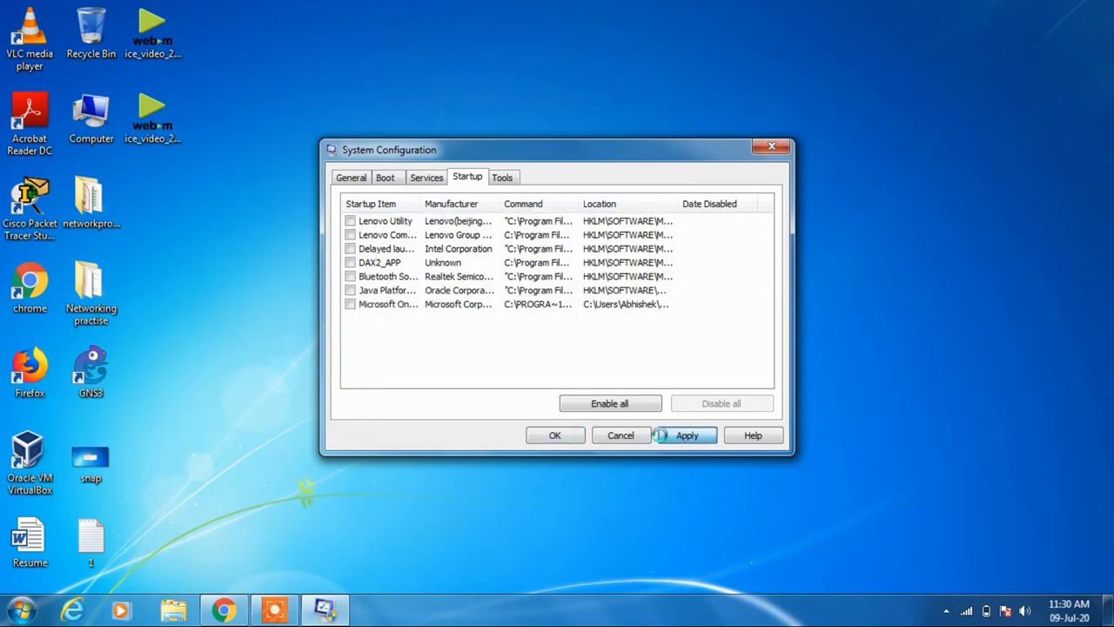
Step: Apply the configuration changes with all startup items unchecked
click(686, 434)
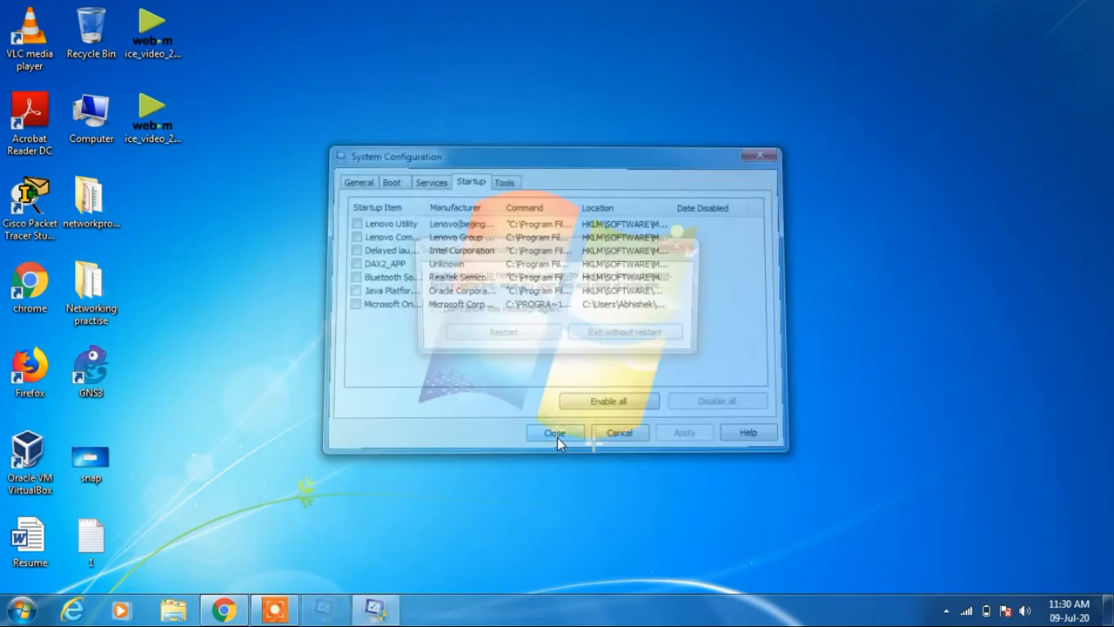
Step: Close System Configuration to bring up the restart prompt
click(555, 433)
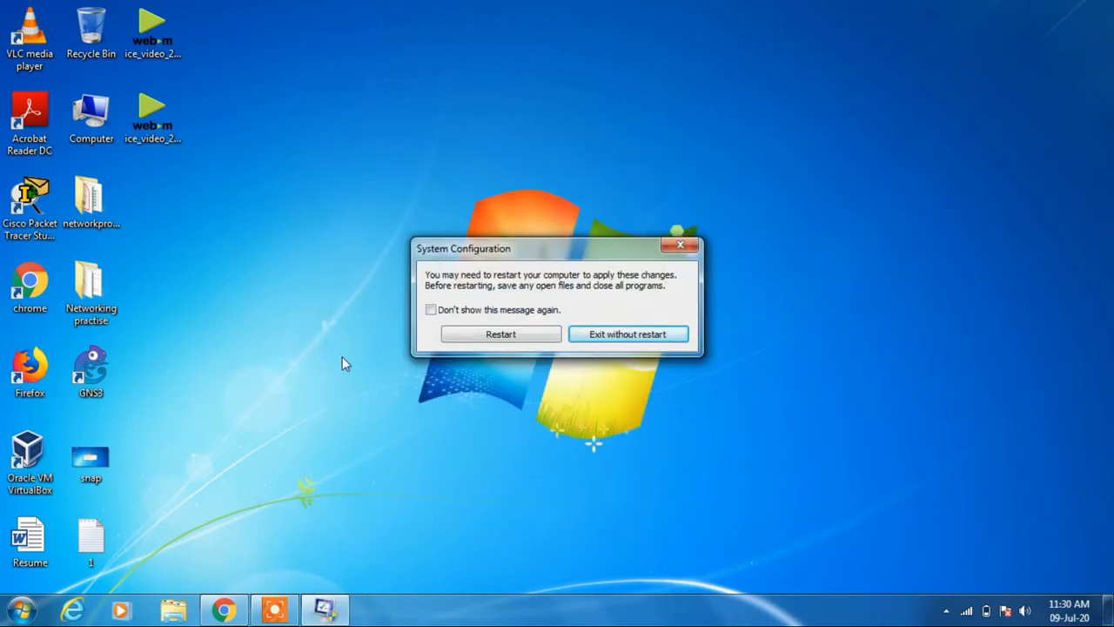
mouse_move(809, 244)
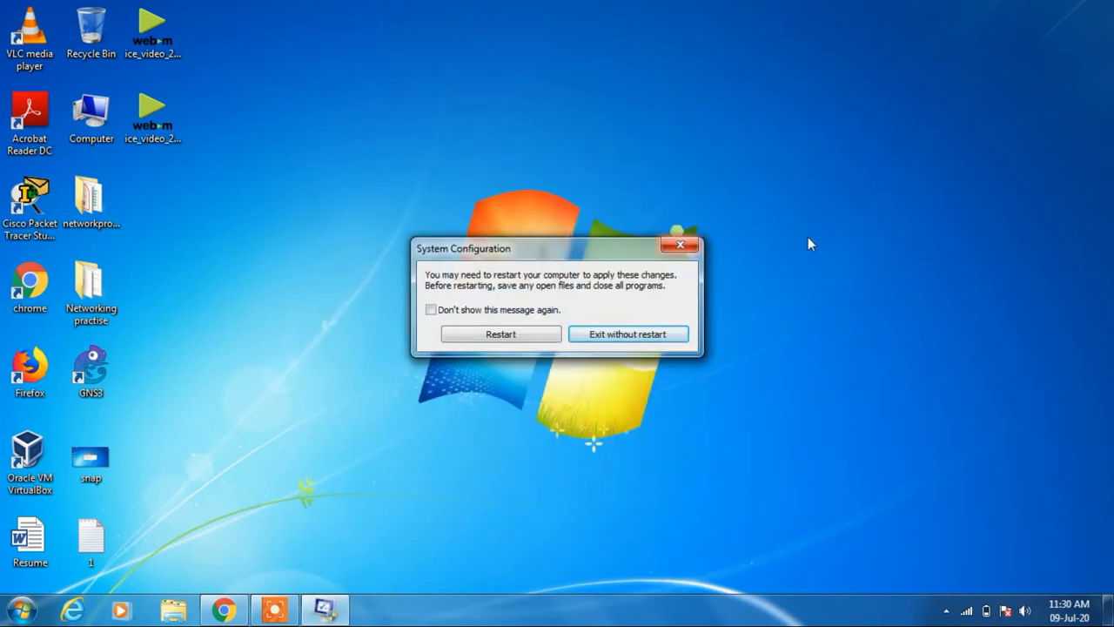
mouse_move(511, 498)
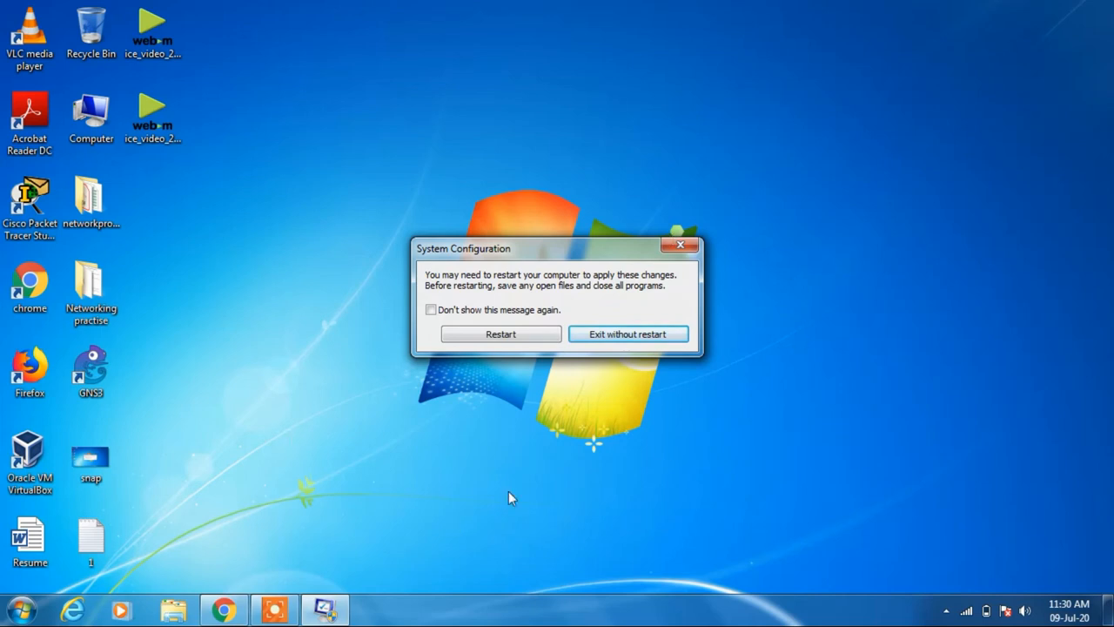
mouse_move(329, 414)
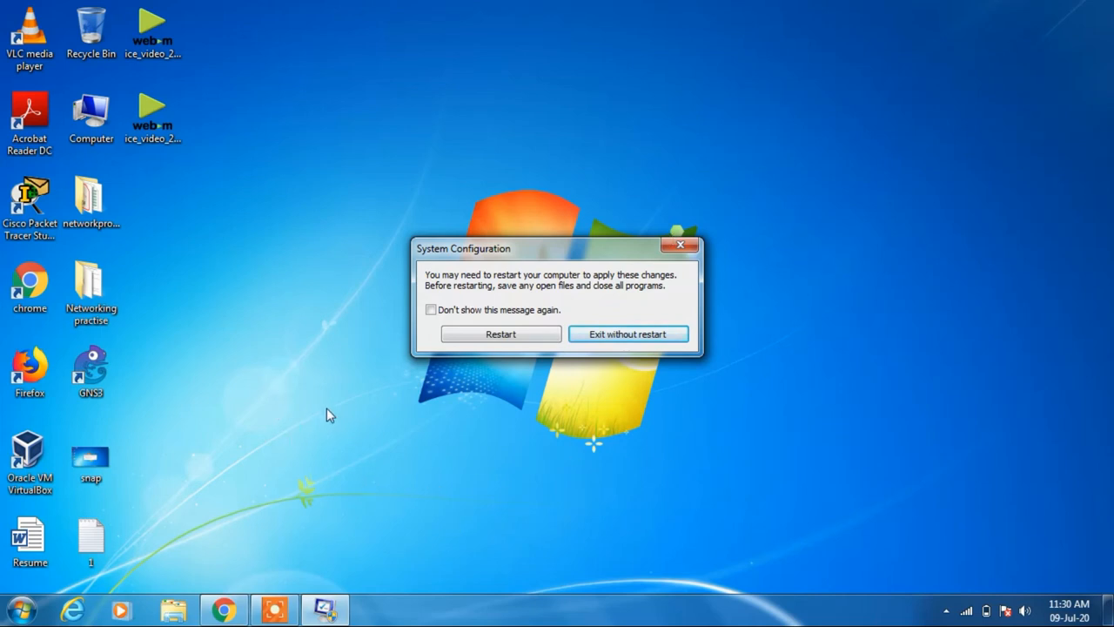
mouse_move(420, 468)
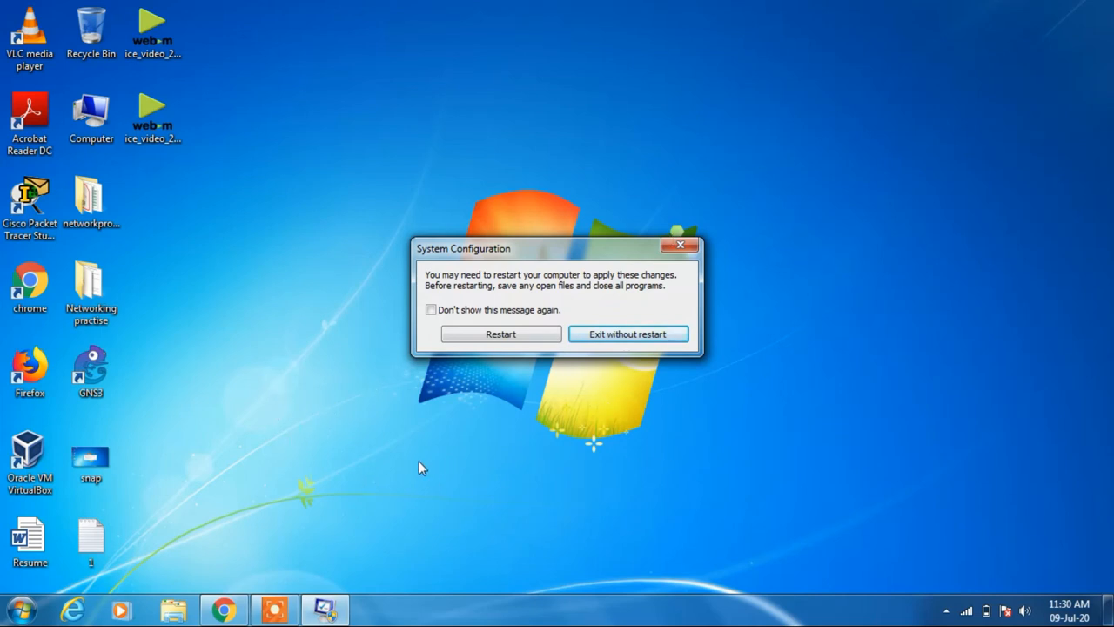